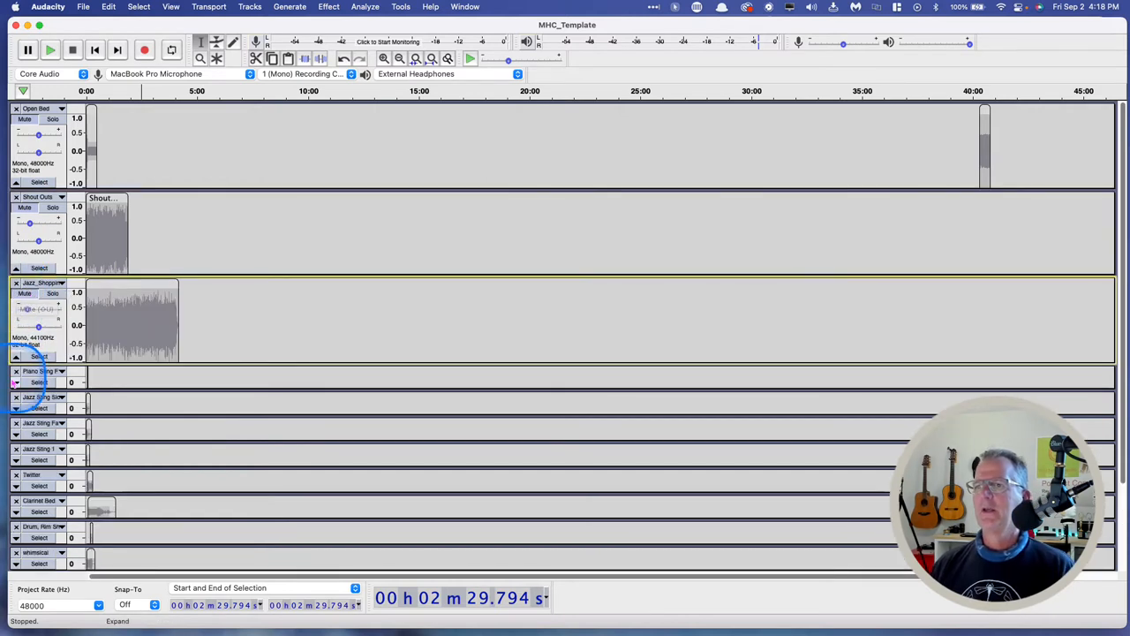
# Step: Expand the collapsed Piano Sting track so its waveform shows at full height
pyautogui.click(15, 380)
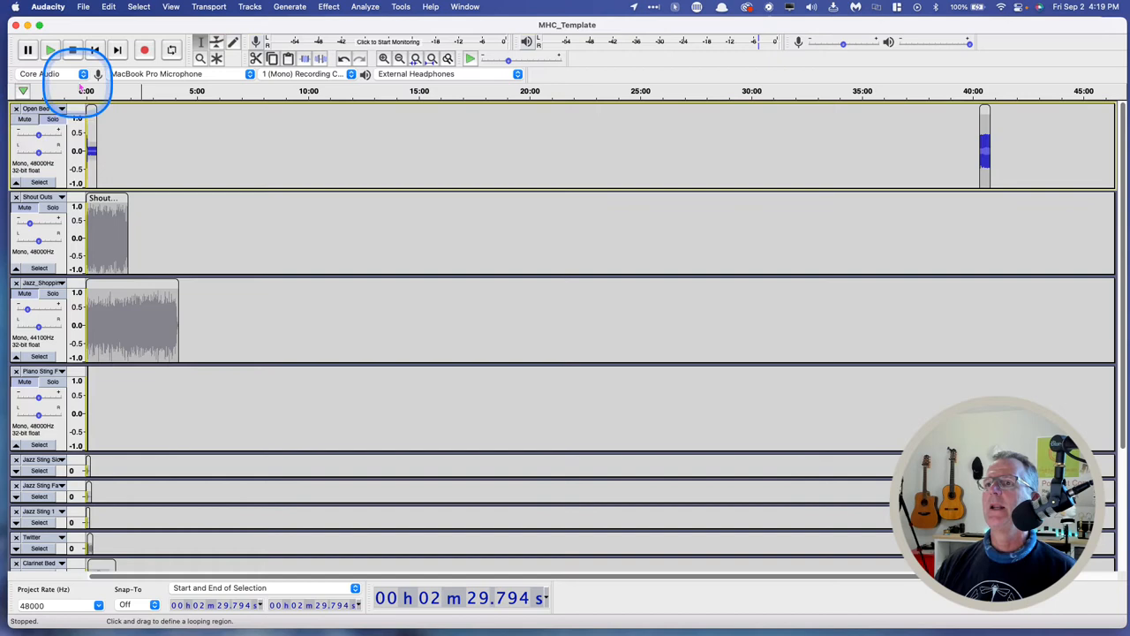
# Step: Play the mix briefly, stop it, and zoom in twice on the opening seconds
pyautogui.click(51, 50)
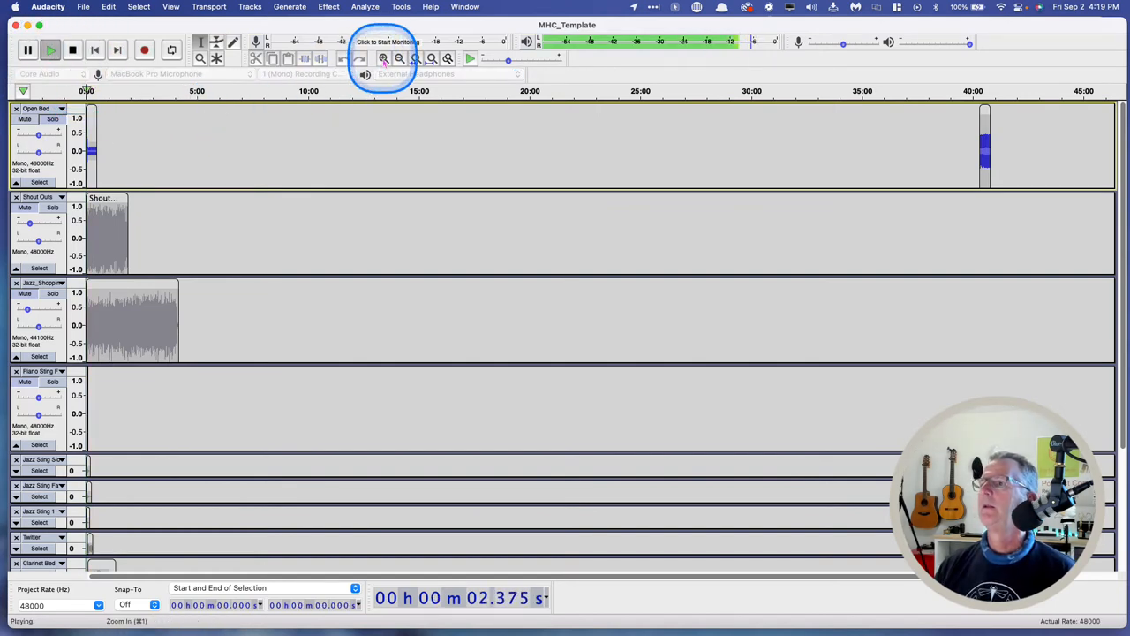
pyautogui.click(383, 58)
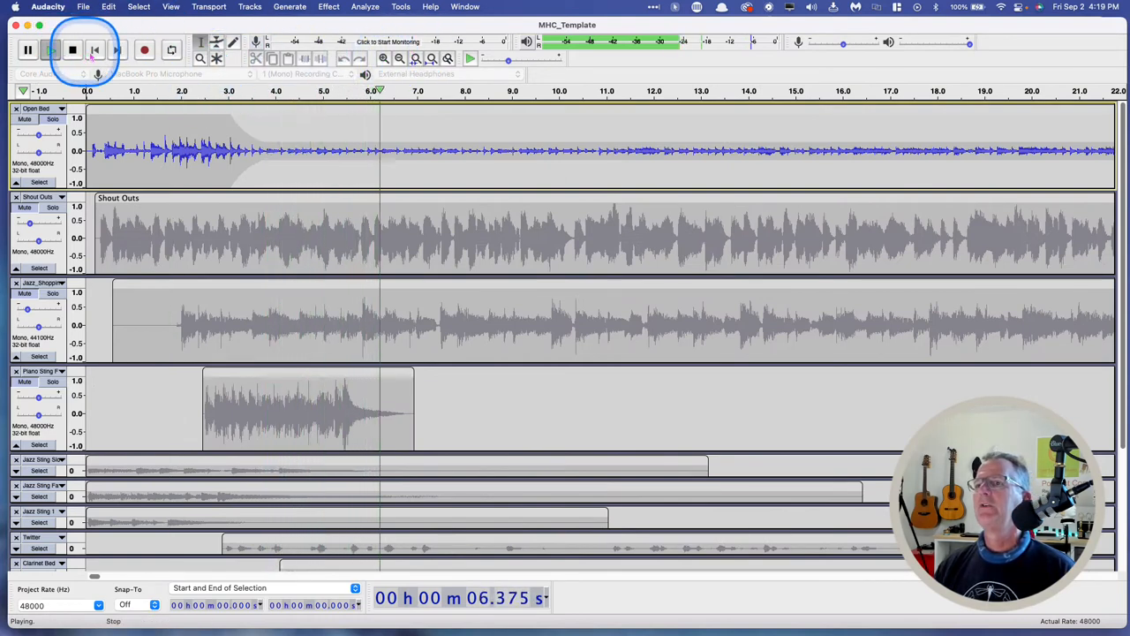
pyautogui.click(73, 50)
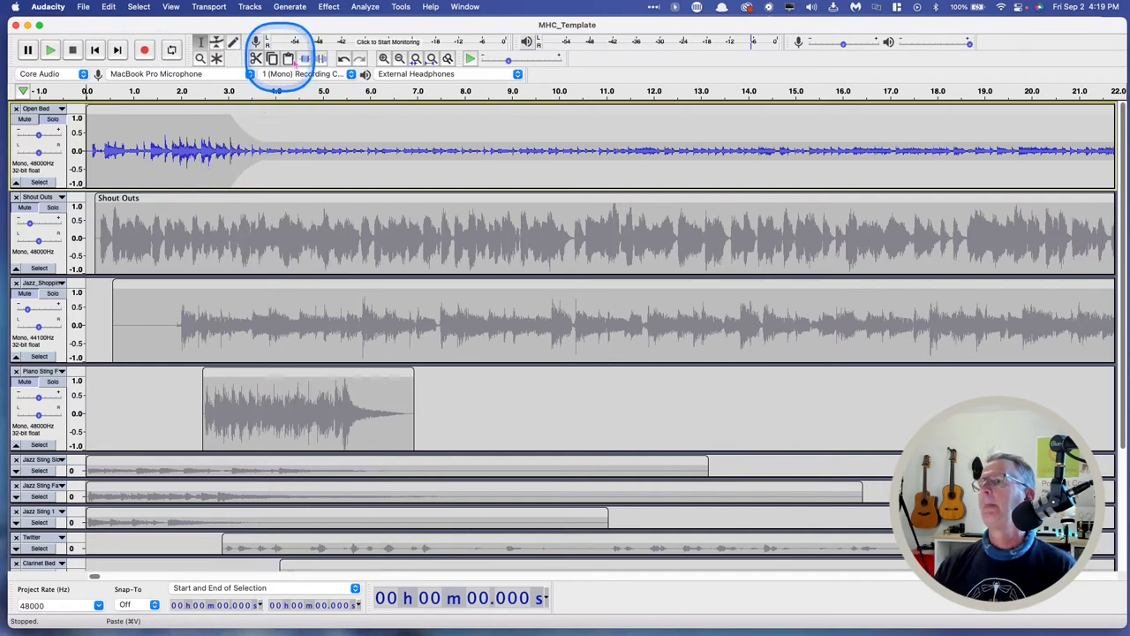
pyautogui.click(384, 58)
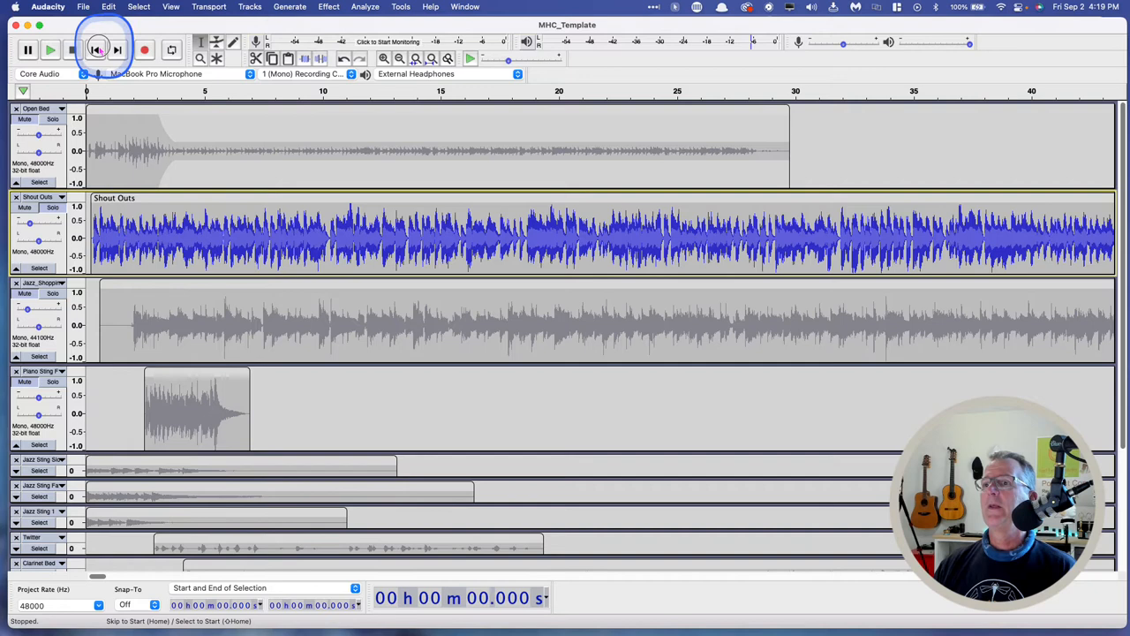
pyautogui.click(51, 49)
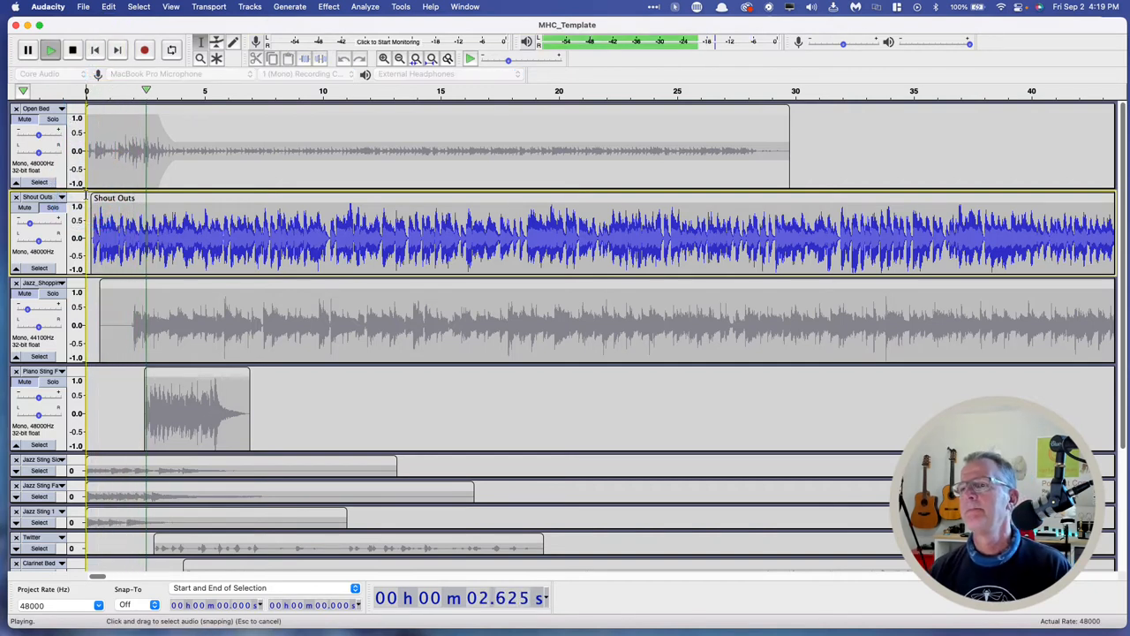
pyautogui.click(72, 49)
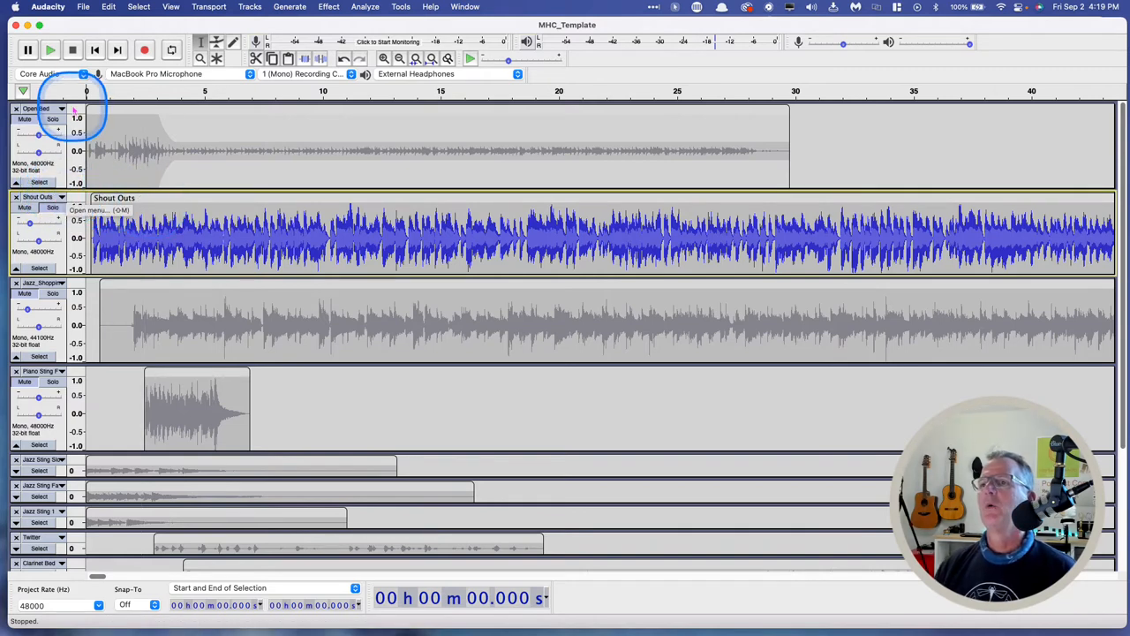
# Step: Confirm the opening track's name as 'Open Bed'
pyautogui.click(60, 107)
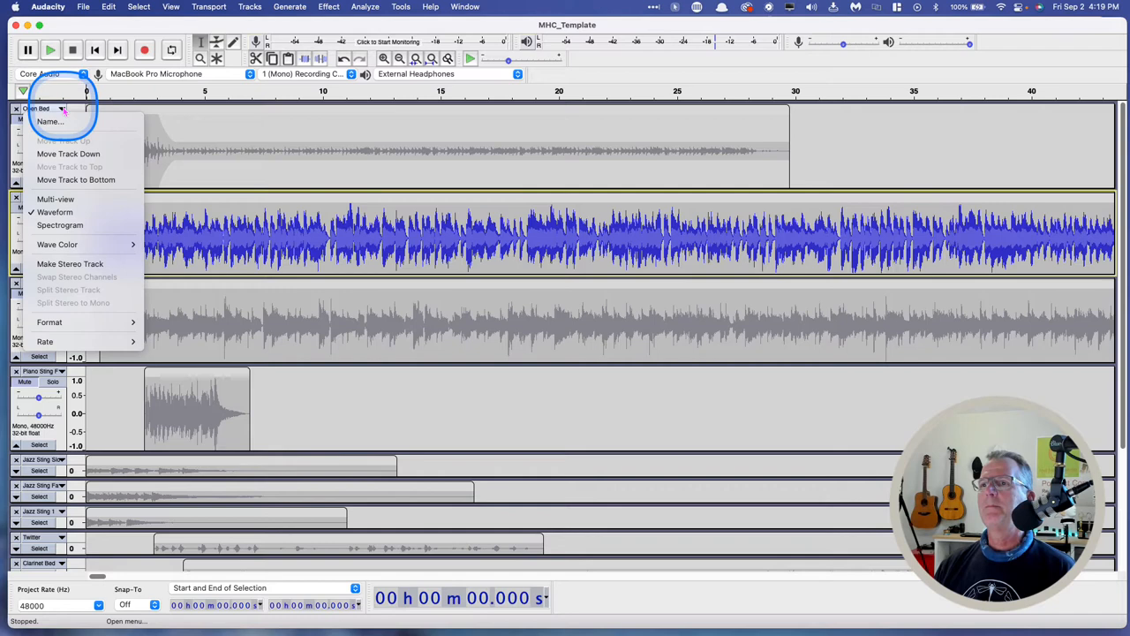
pyautogui.moveTo(48, 121)
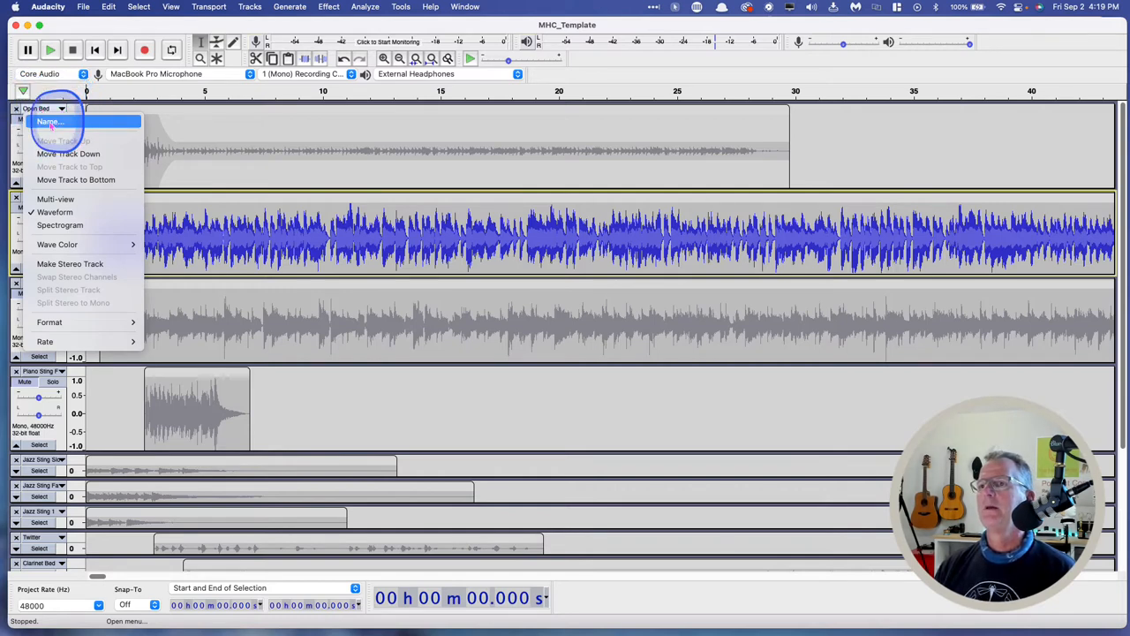
pyautogui.click(50, 120)
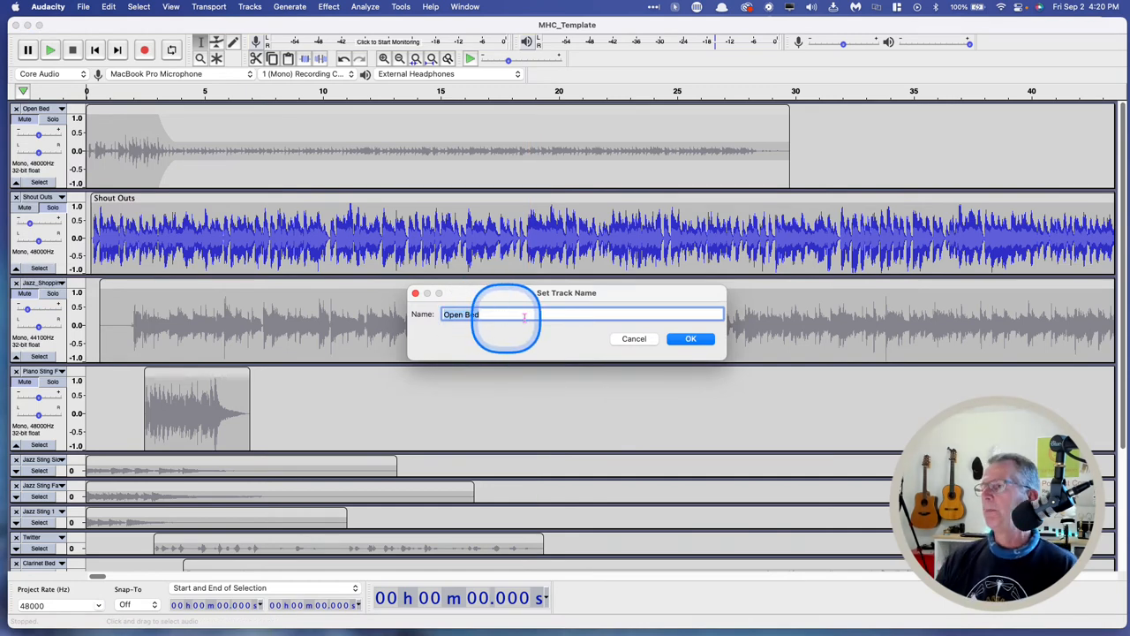
pyautogui.click(690, 338)
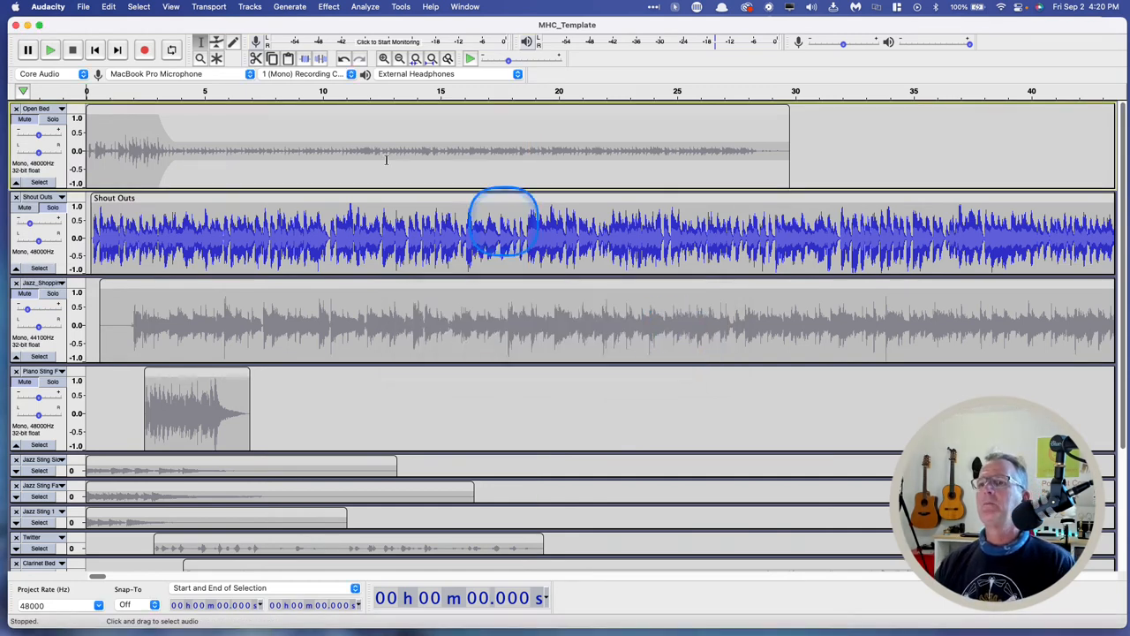
# Step: Confirm the track below's name as 'Shout Outs'
pyautogui.click(62, 197)
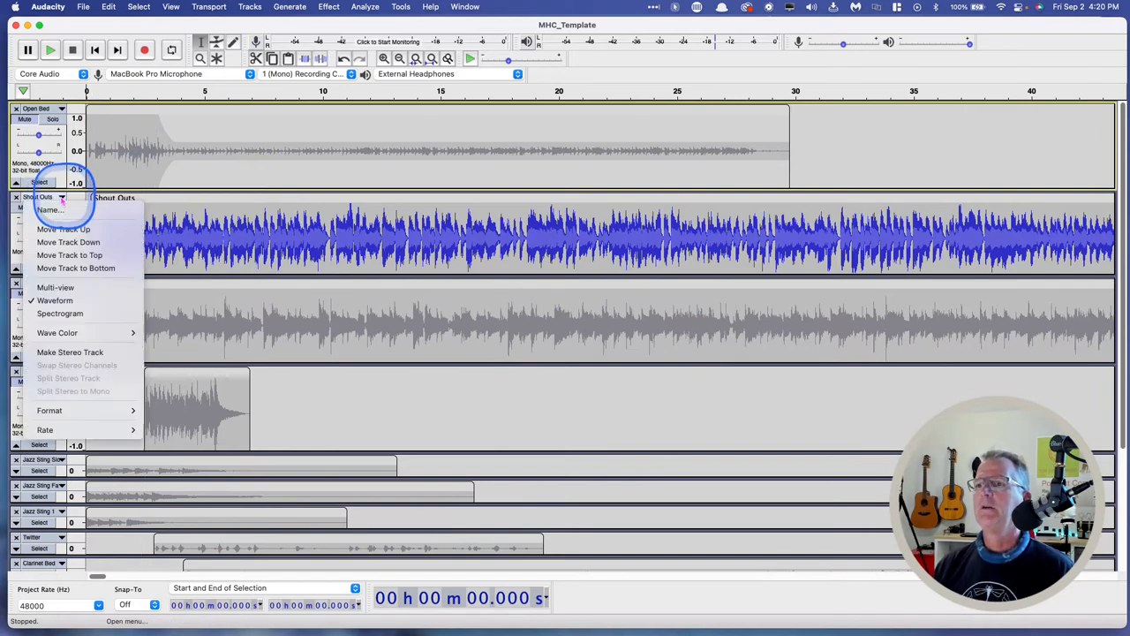
pyautogui.click(49, 209)
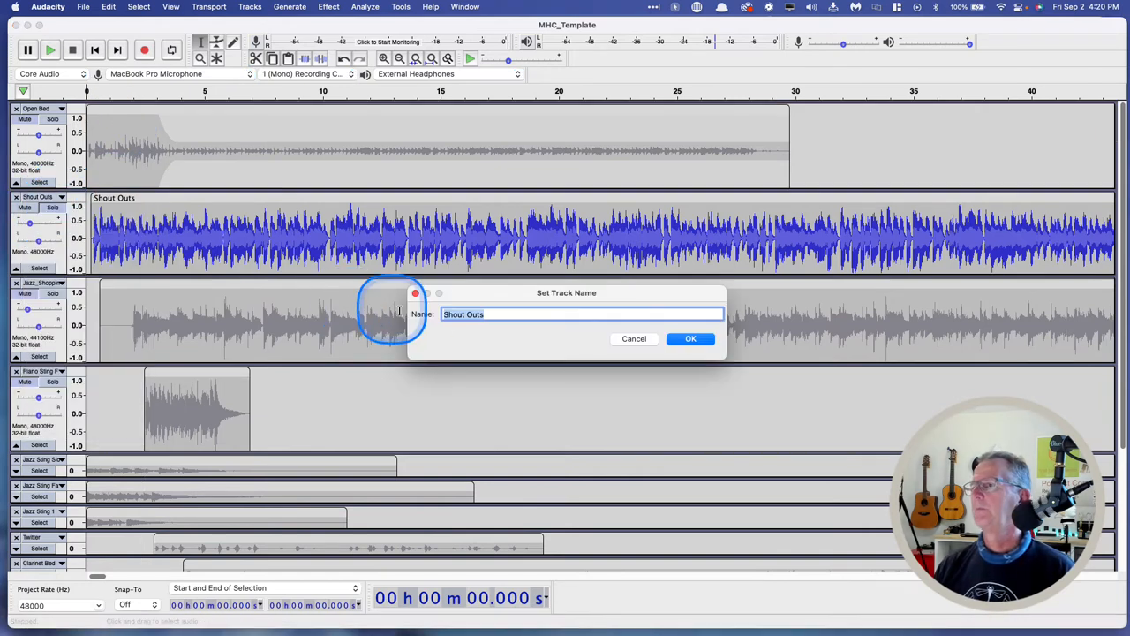
pyautogui.click(691, 338)
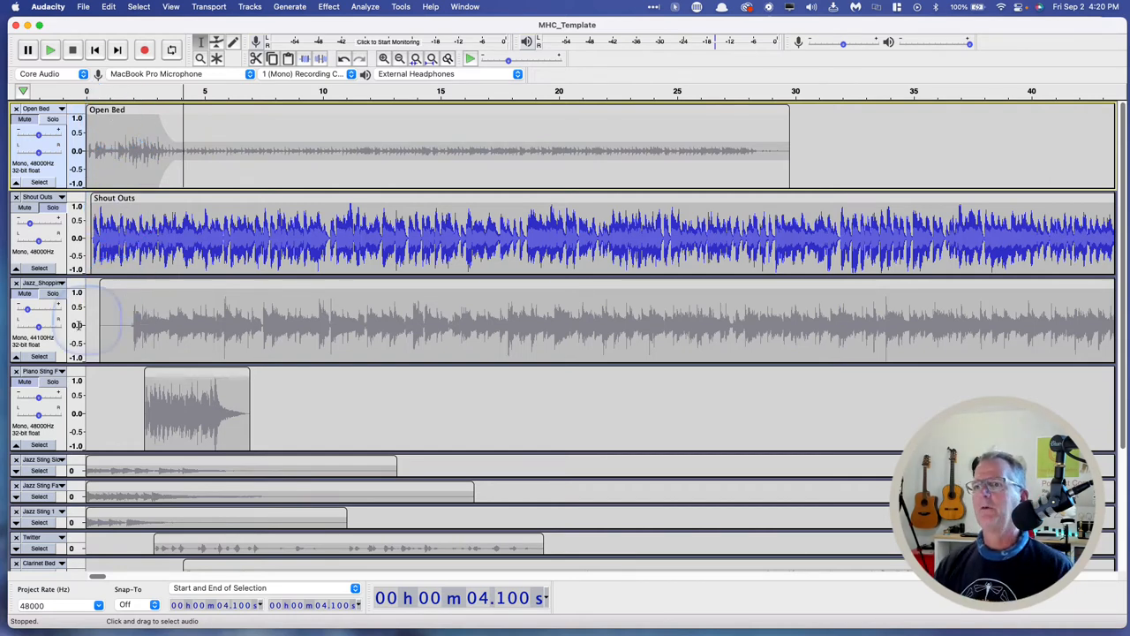
pyautogui.click(52, 292)
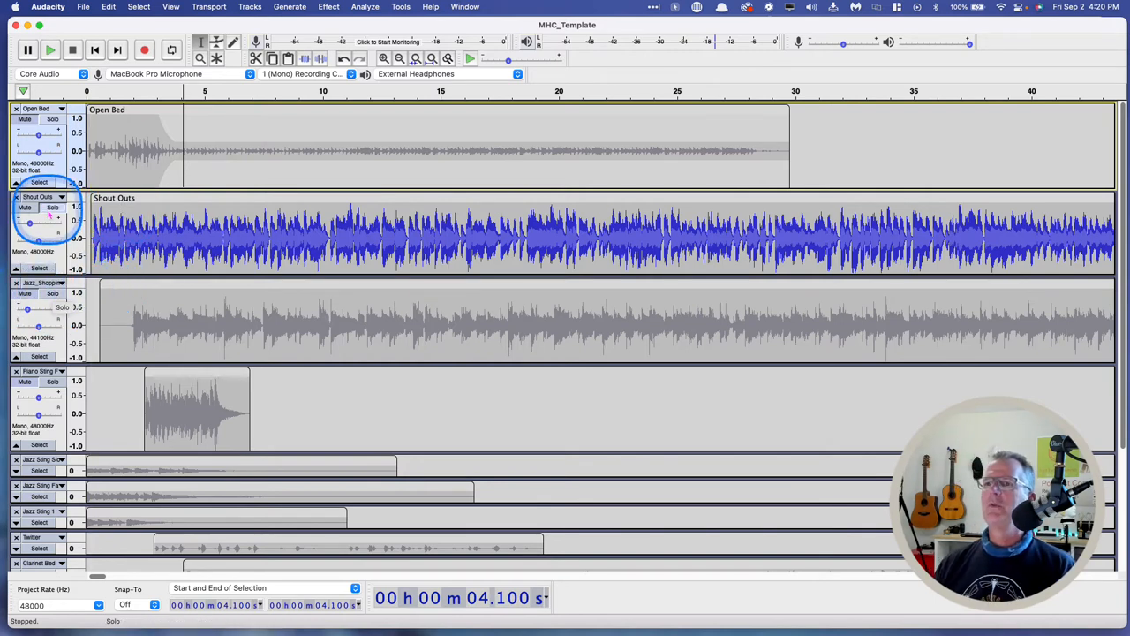
pyautogui.click(25, 206)
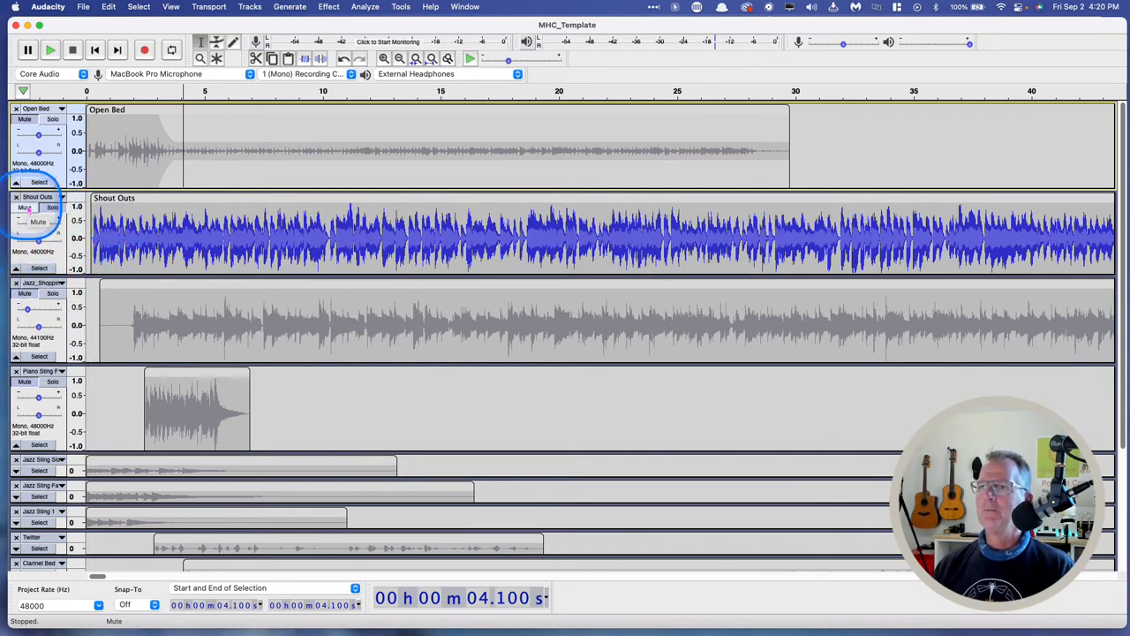
pyautogui.click(52, 207)
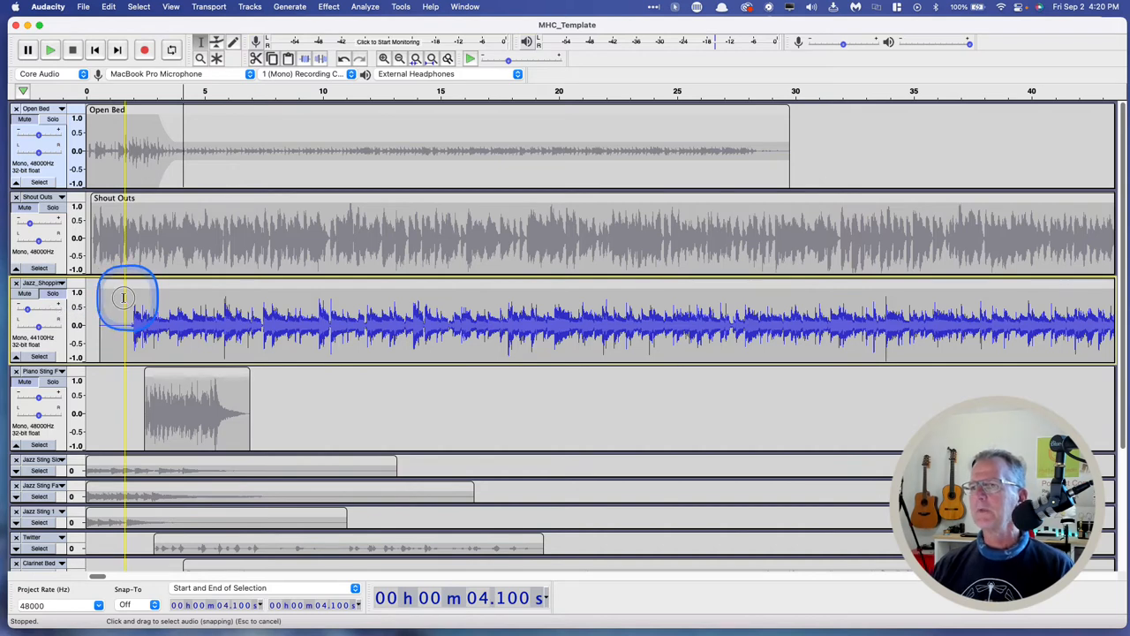
# Step: Listen to the opening overlap, then shift the Jazz Shopping clip later
pyautogui.click(50, 49)
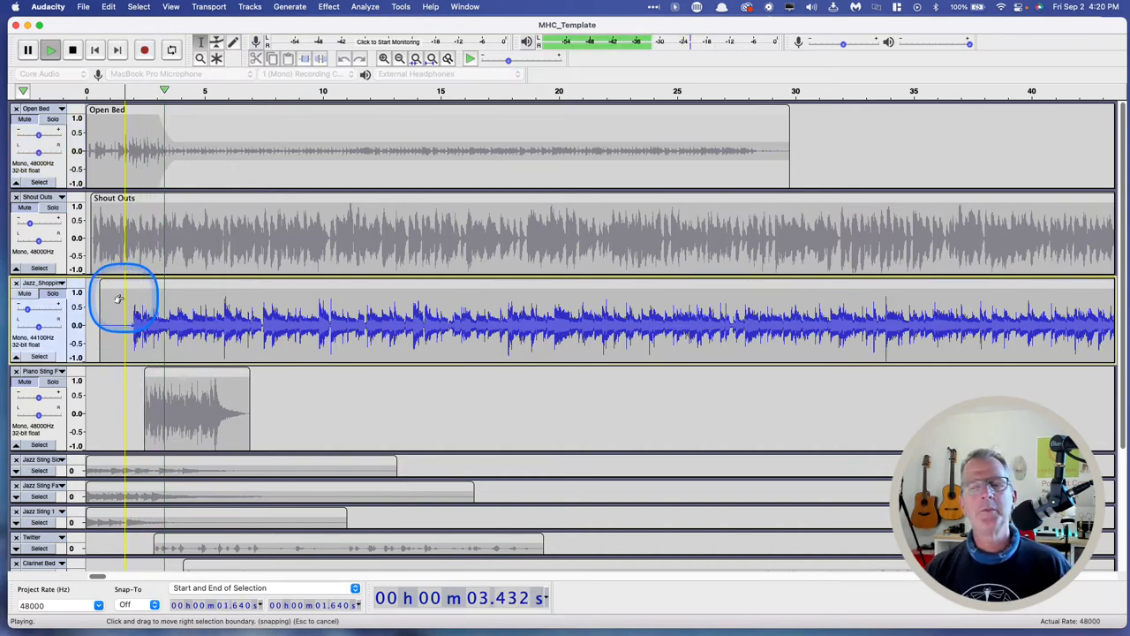
pyautogui.click(72, 49)
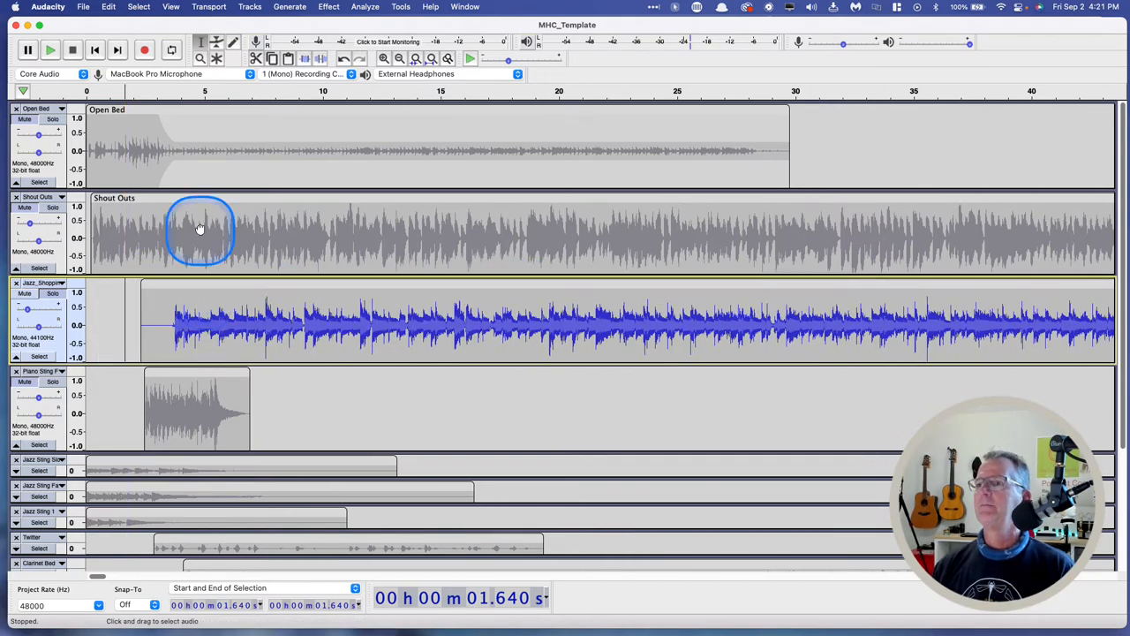
pyautogui.moveTo(198, 230); pyautogui.dragTo(333, 197)
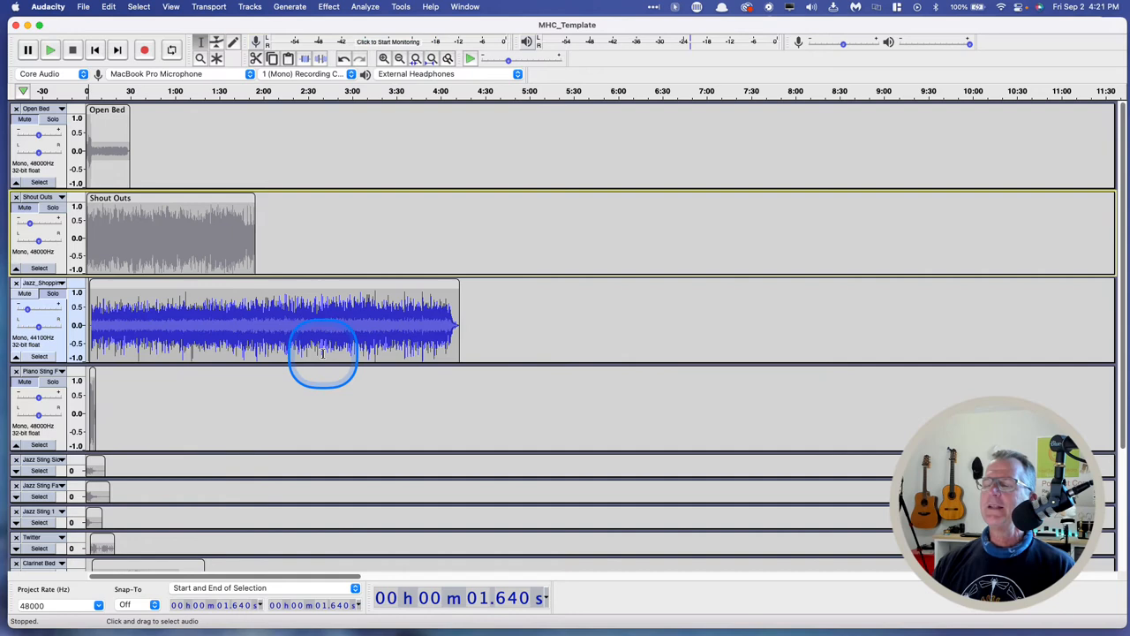
pyautogui.scroll(-3)
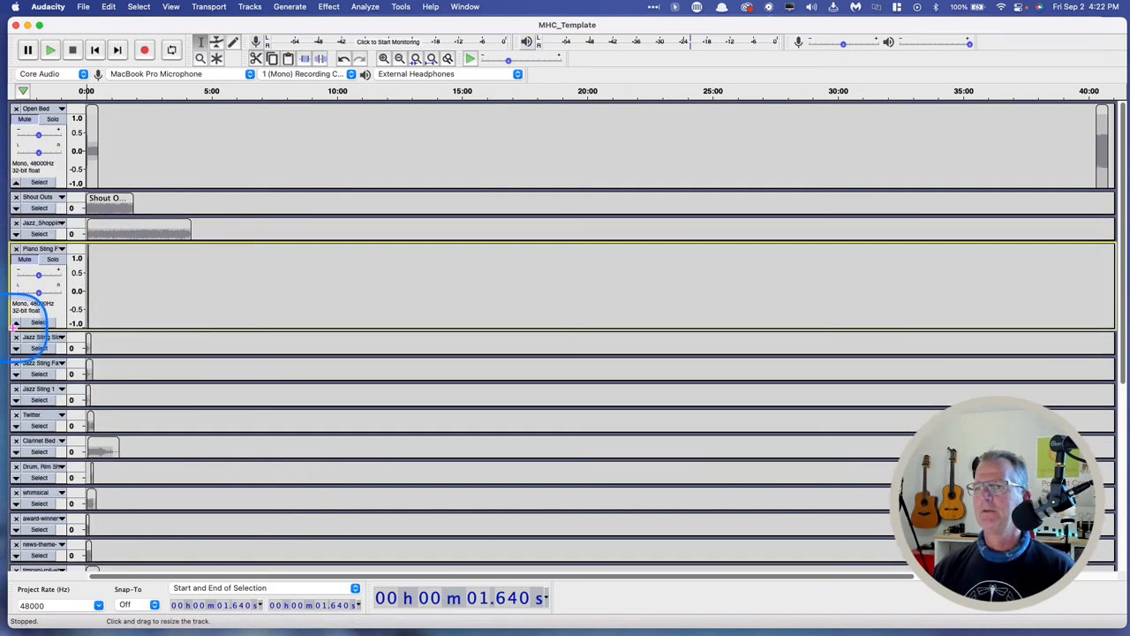
# Step: Scroll down to the podcast recordings and select the last voice track
pyautogui.scroll(-3)
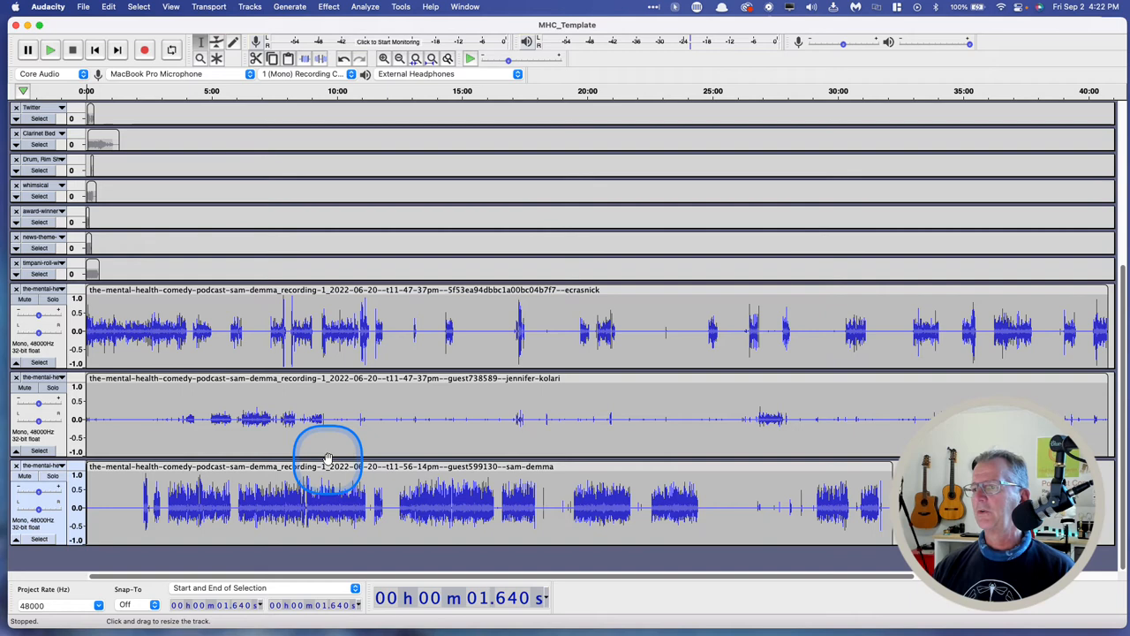
pyautogui.click(309, 466)
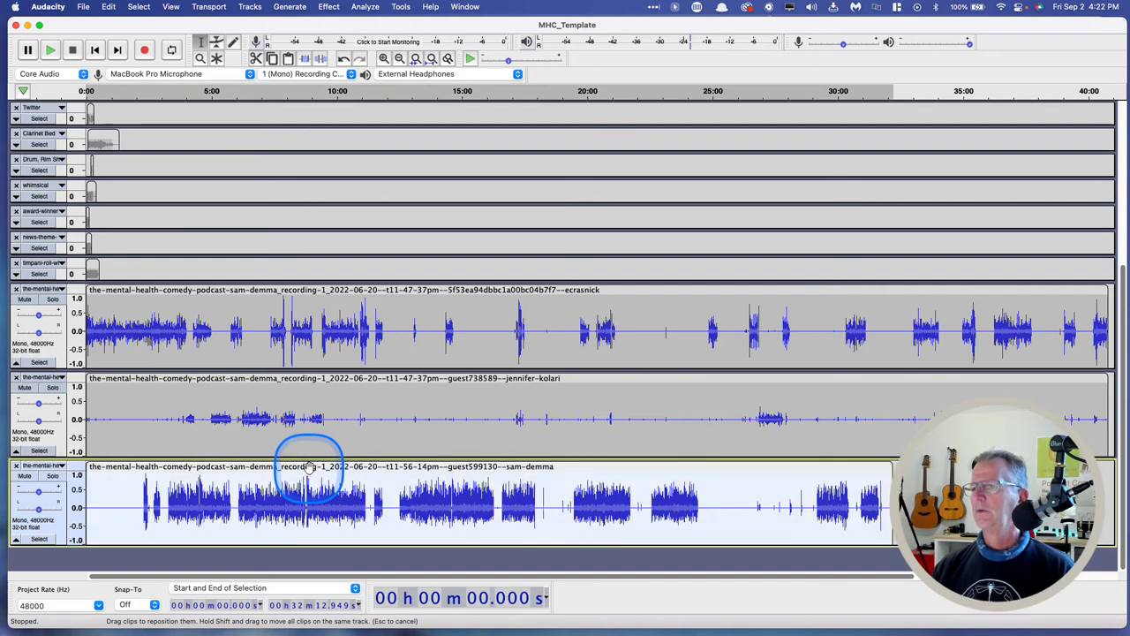
# Step: Name the voice clips Sam, Jennifer and Ed, moving Sam's track to the top
pyautogui.write('Sam')
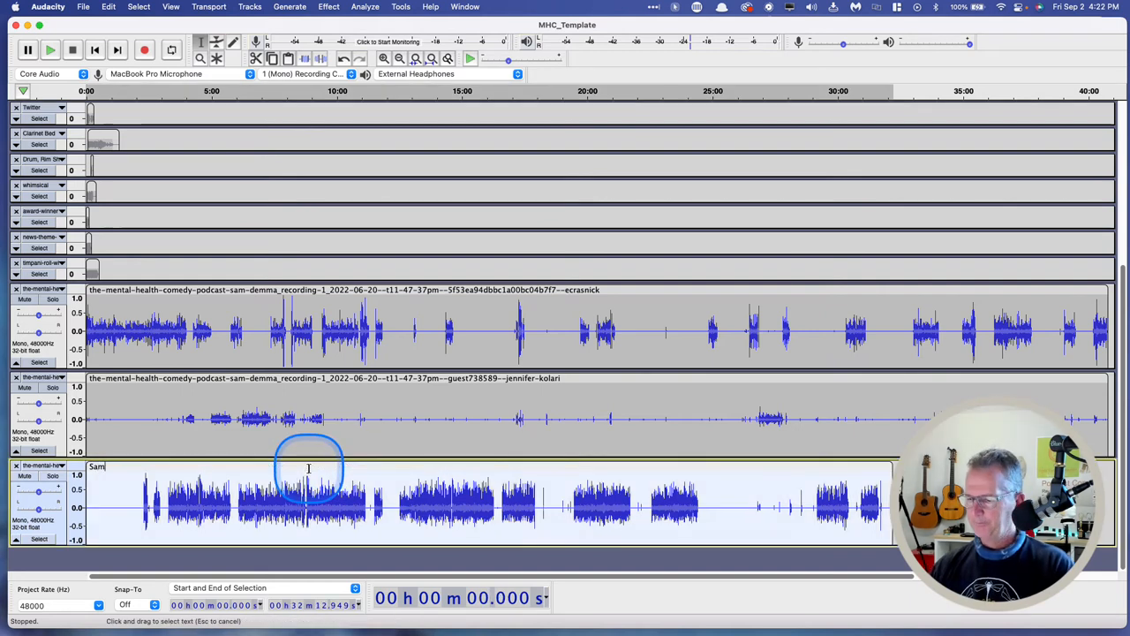
pyautogui.click(52, 475)
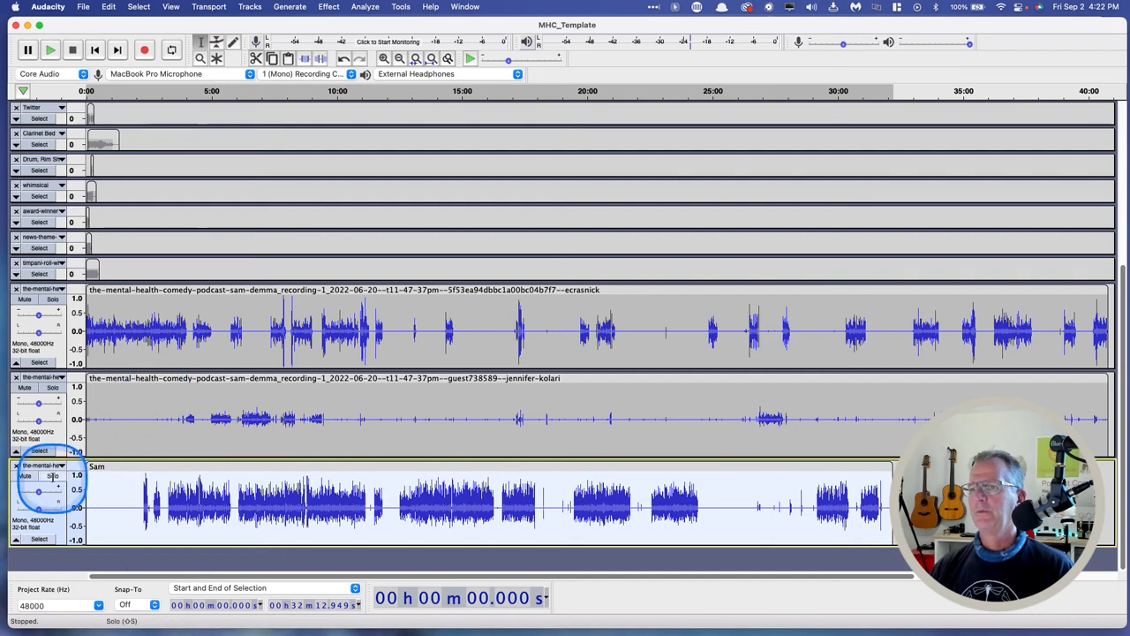
pyautogui.click(62, 466)
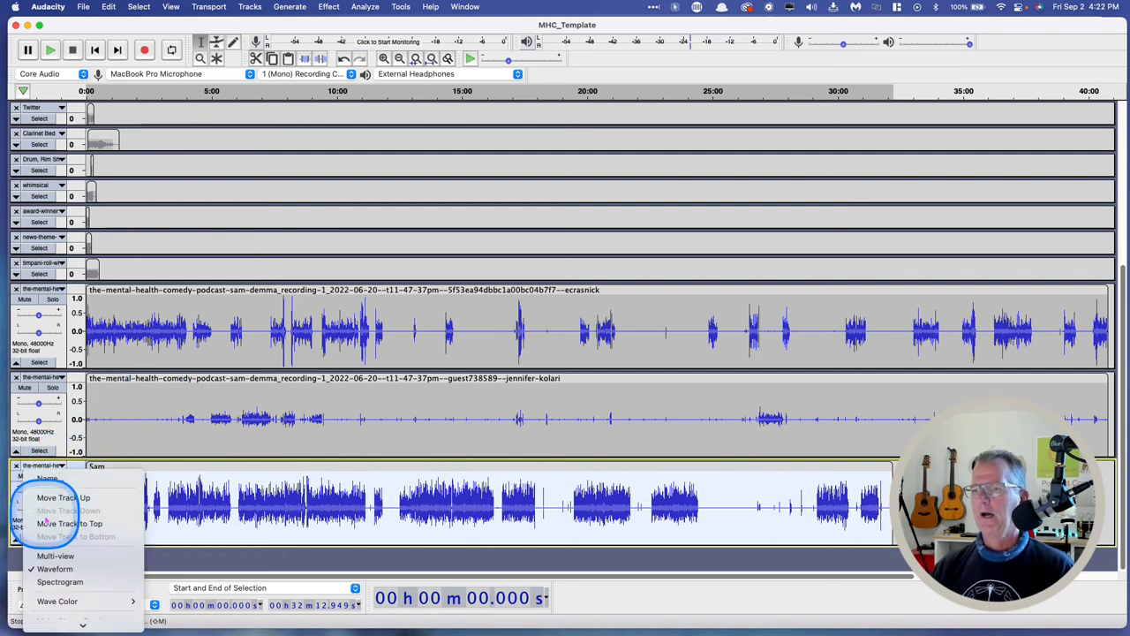
pyautogui.moveTo(70, 523)
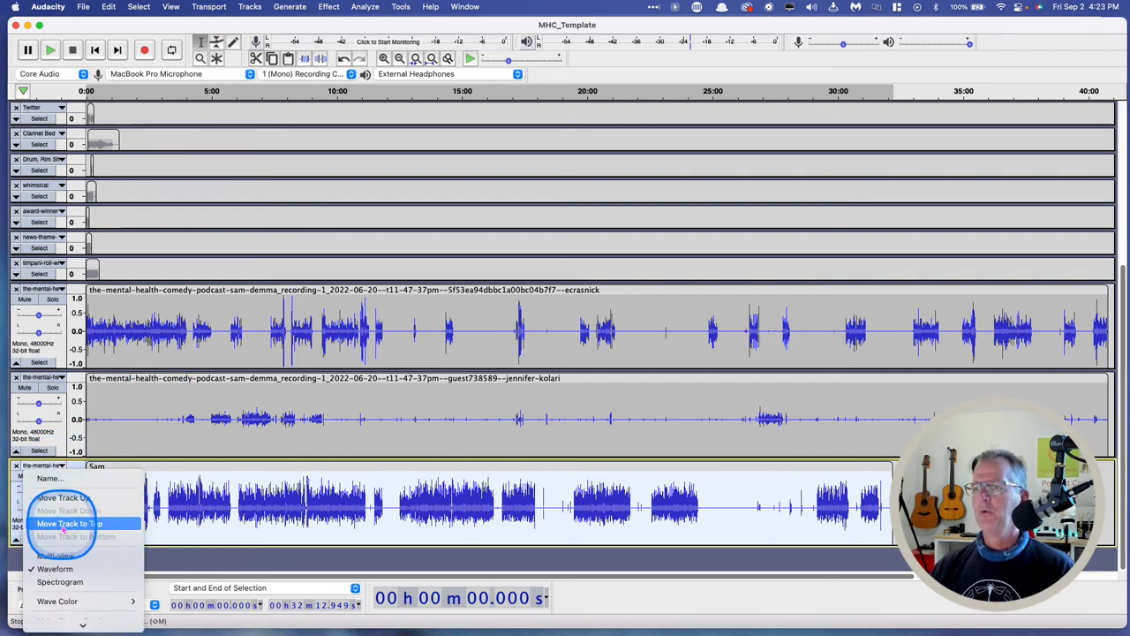
pyautogui.click(68, 523)
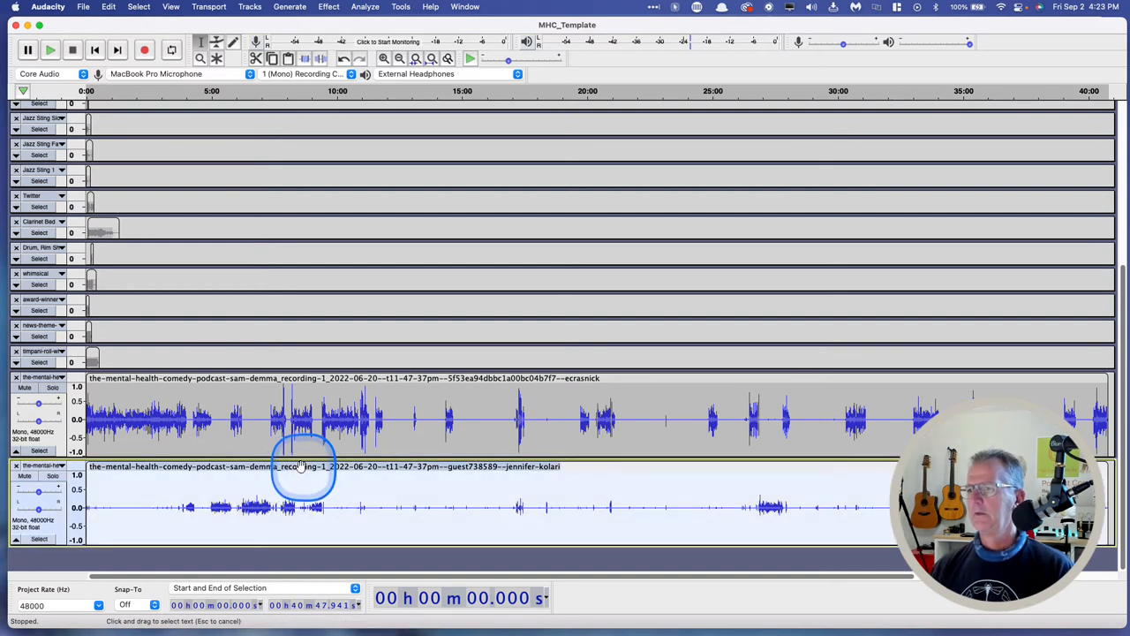
pyautogui.write('Jenn')
pyautogui.click(598, 377)
pyautogui.write('Ed')
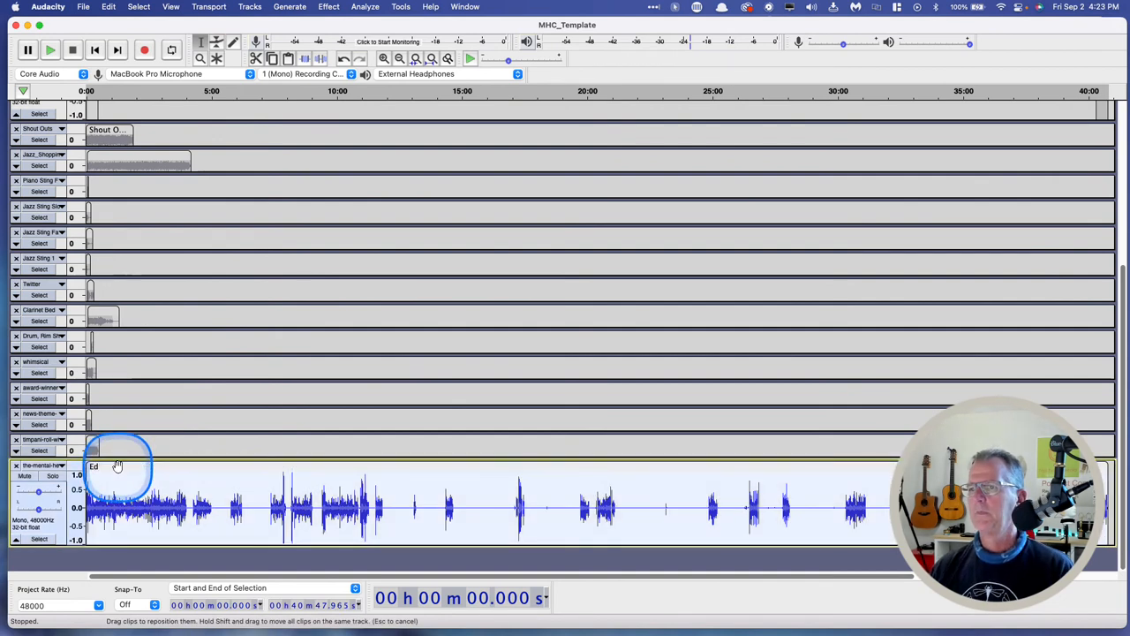
pyautogui.click(43, 465)
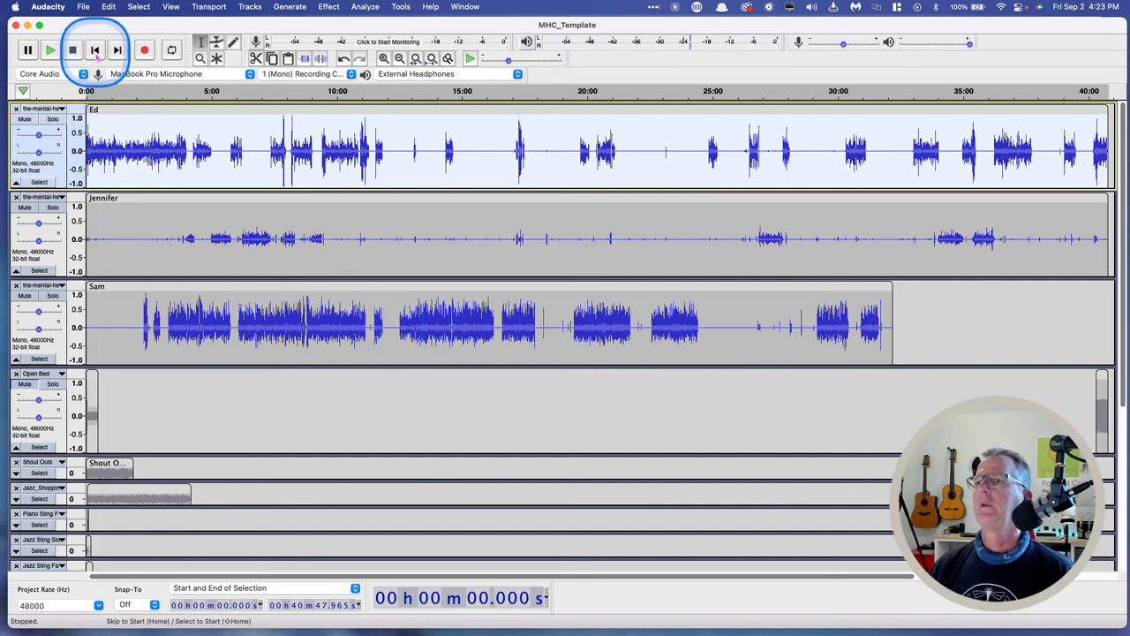
pyautogui.click(50, 50)
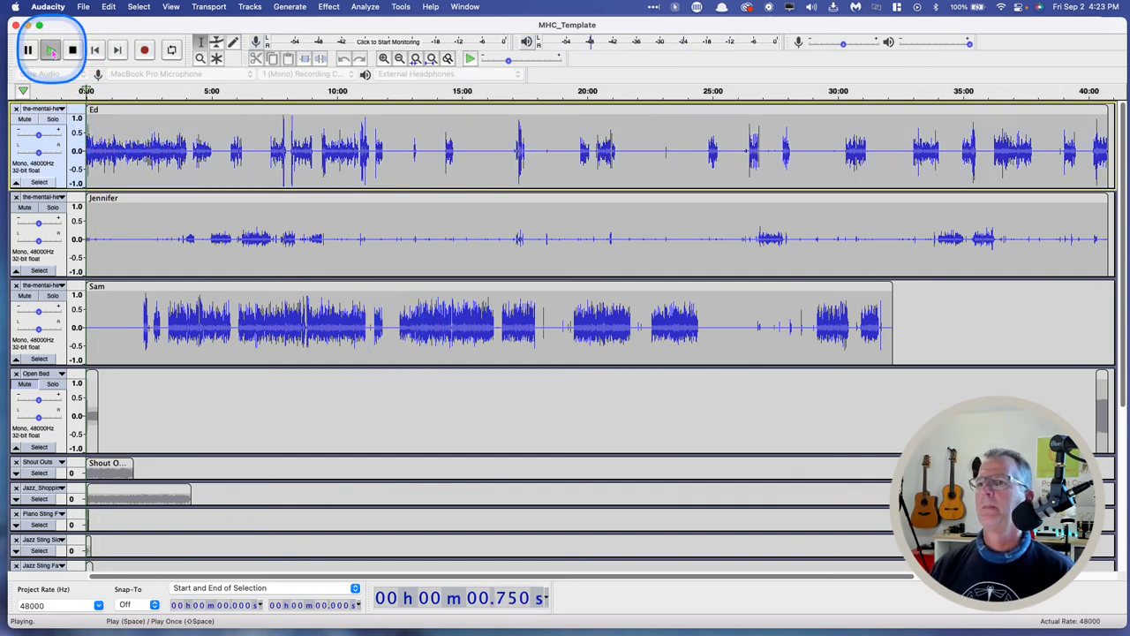
pyautogui.click(50, 50)
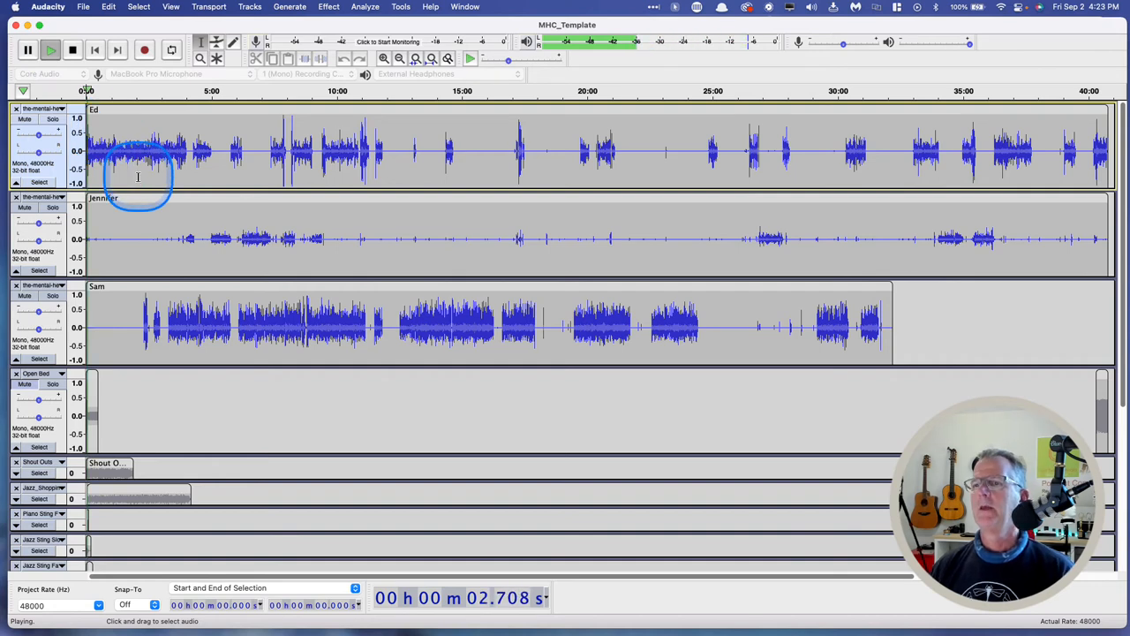
pyautogui.click(73, 50)
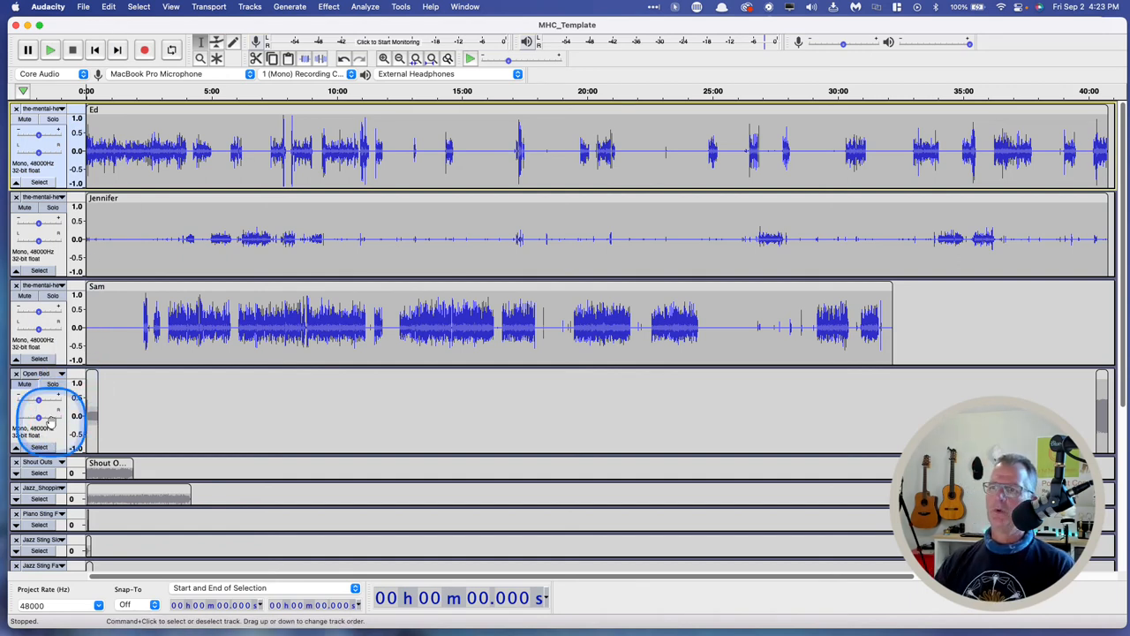
# Step: Drag the Open Bed track above Ed, Jennifer and Sam, then stop playback
pyautogui.click(62, 372)
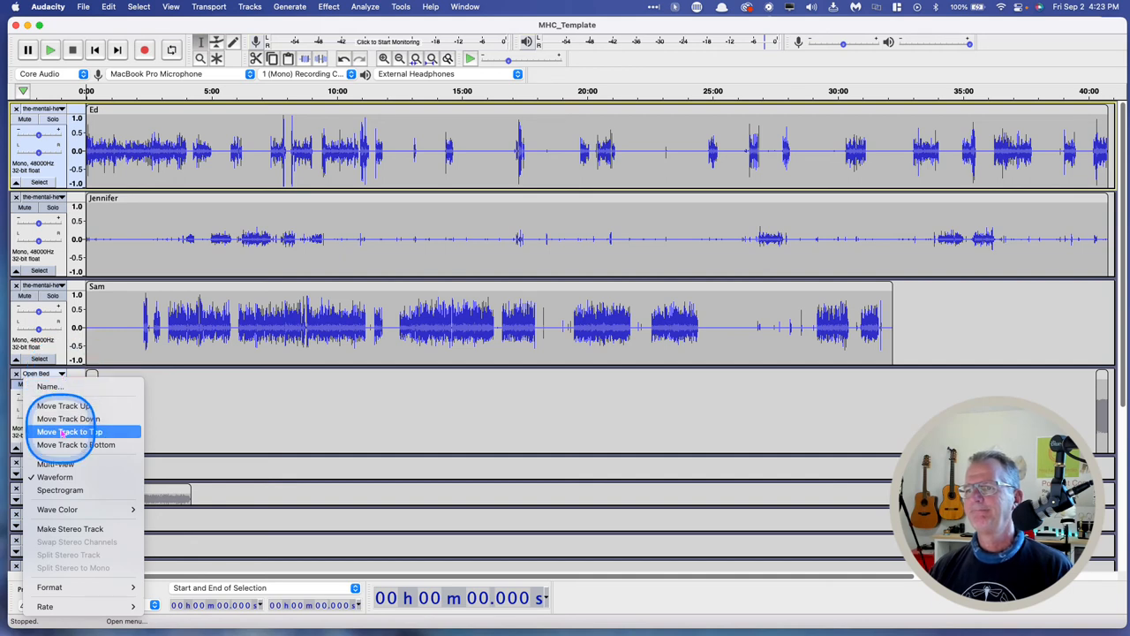
pyautogui.click(69, 431)
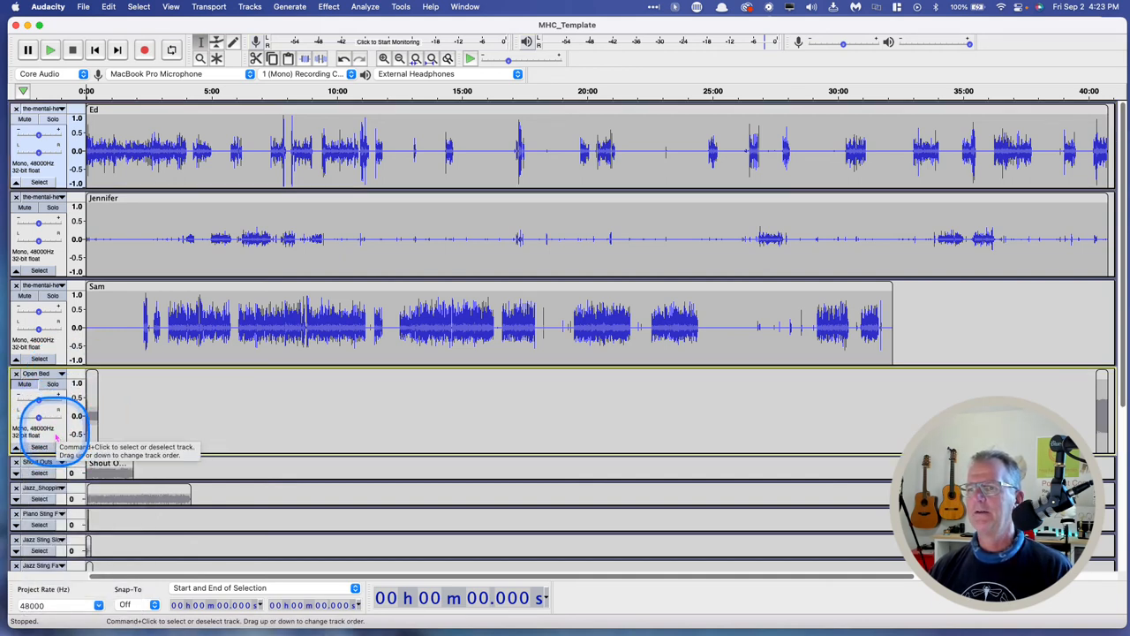
pyautogui.moveTo(39, 415); pyautogui.dragTo(39, 132)
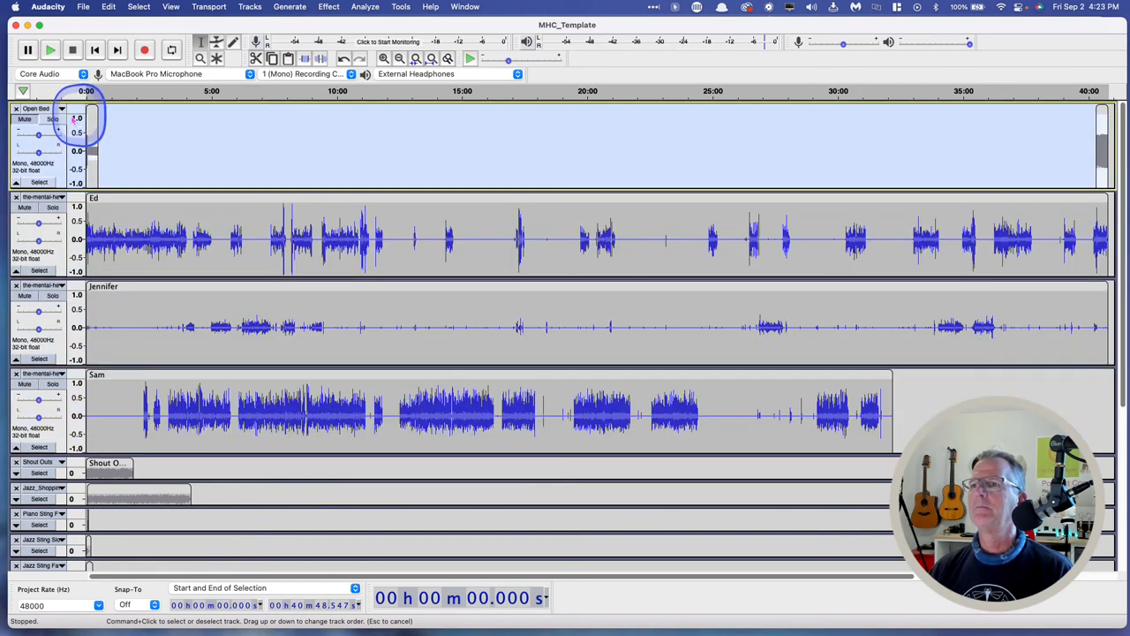
pyautogui.moveTo(97, 150)
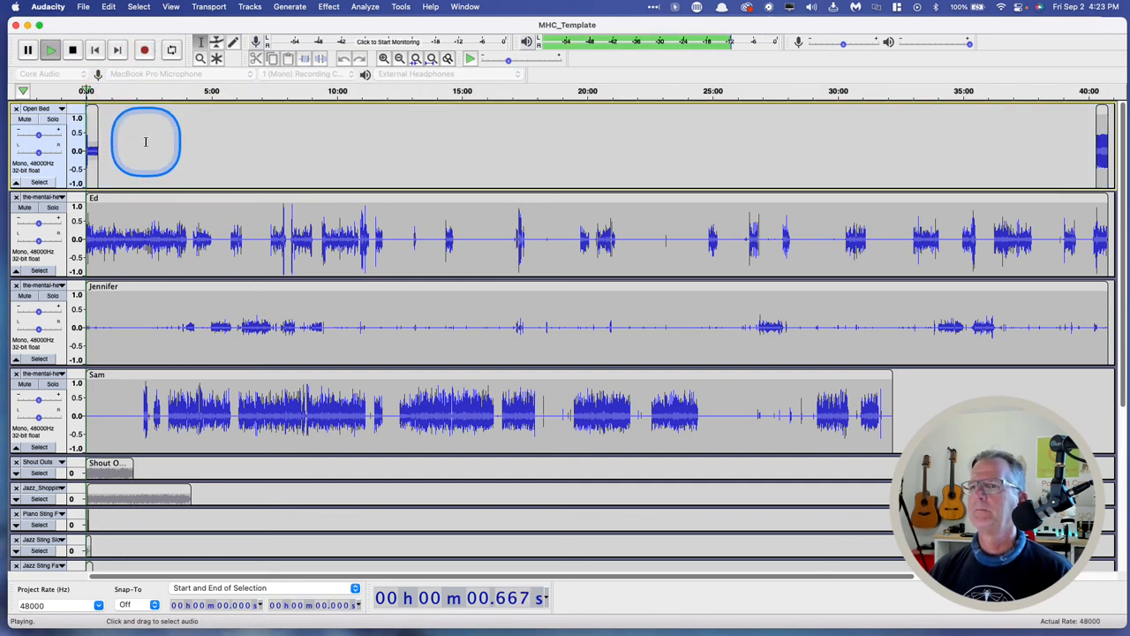
pyautogui.click(73, 49)
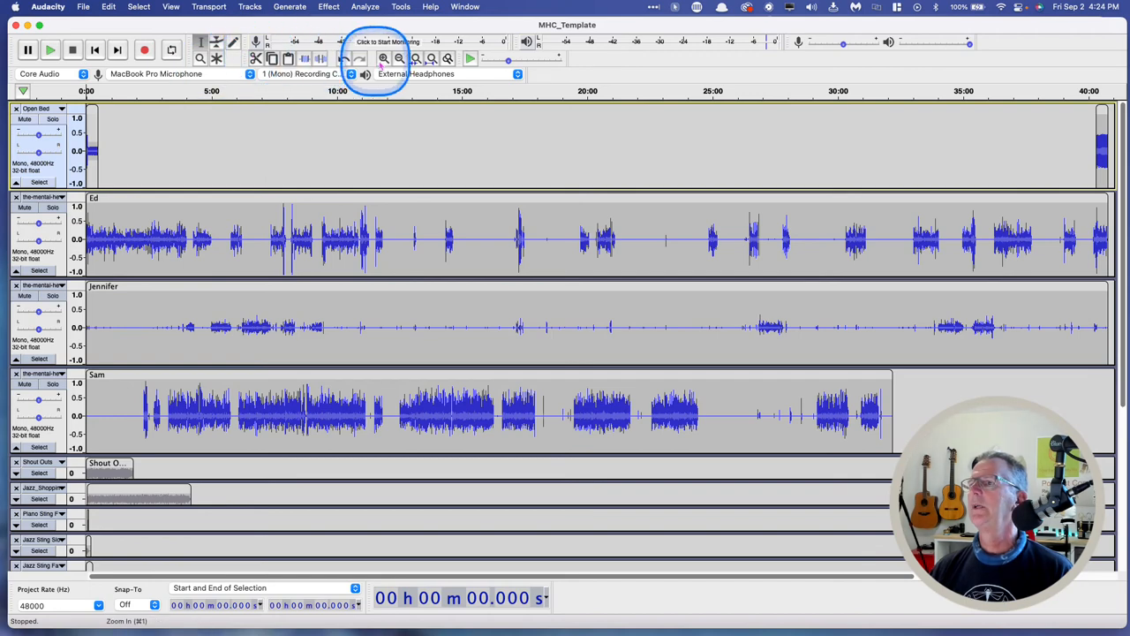
# Step: Zoom in, return to the start, and play the Open Bed intro into Ed
pyautogui.click(383, 57)
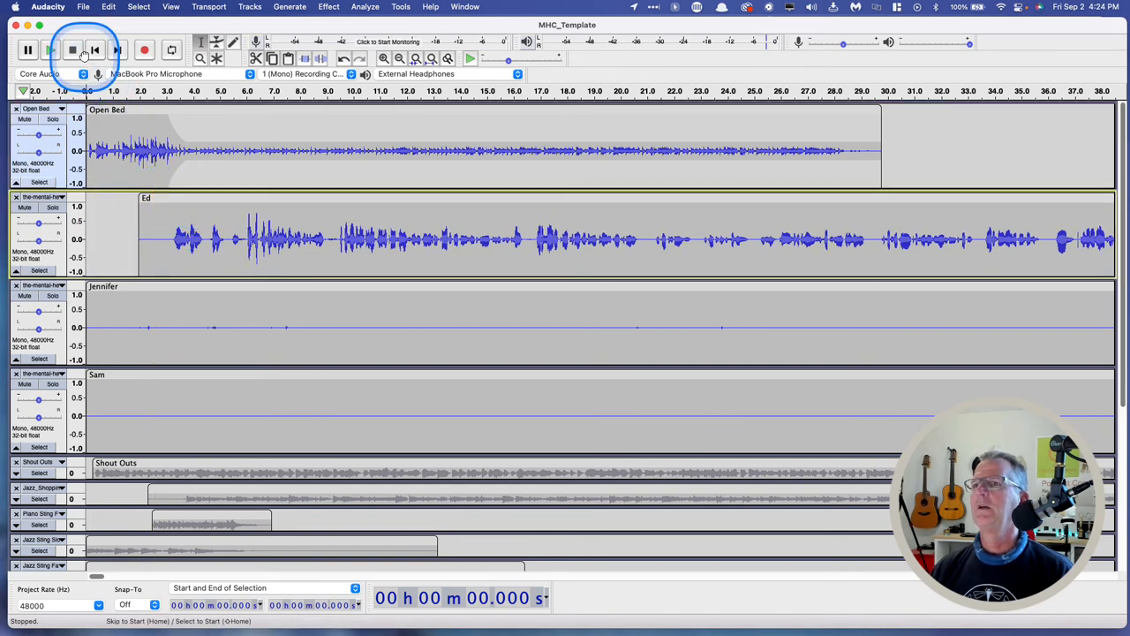
pyautogui.click(73, 49)
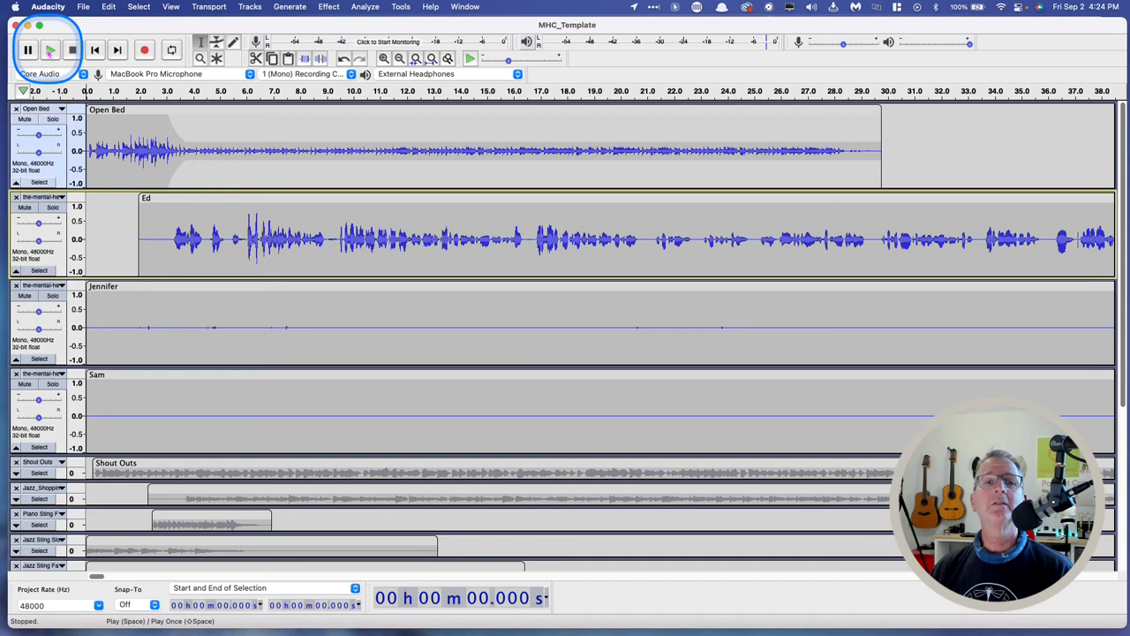
pyautogui.click(51, 50)
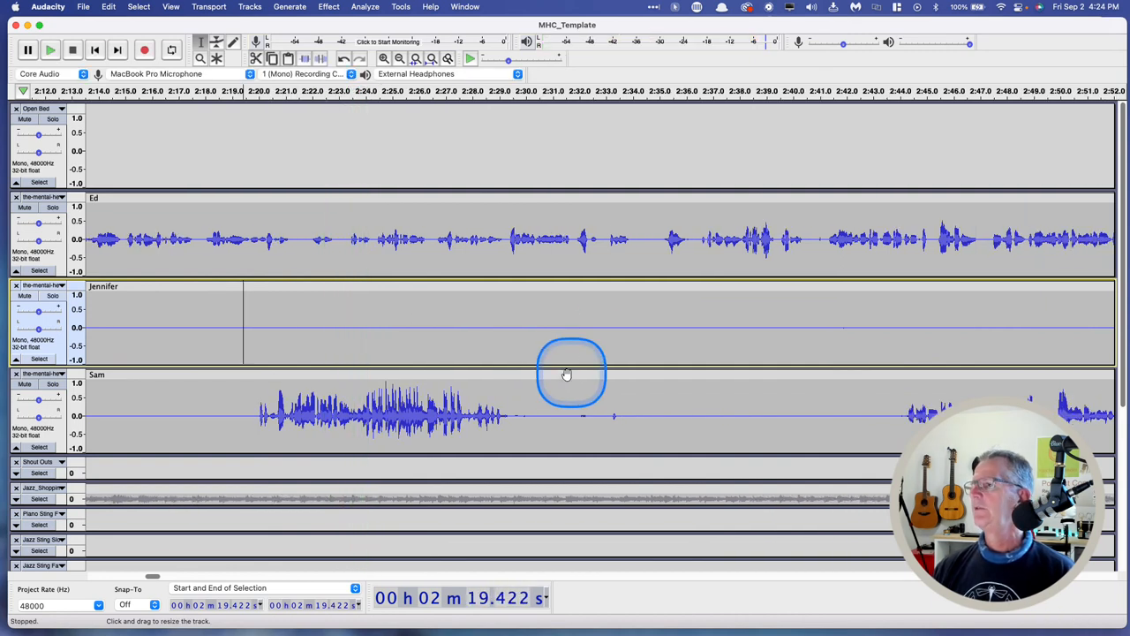
# Step: Zoom out twice, drag Sam's clip to just past 3:00, and stop playback
pyautogui.click(399, 57)
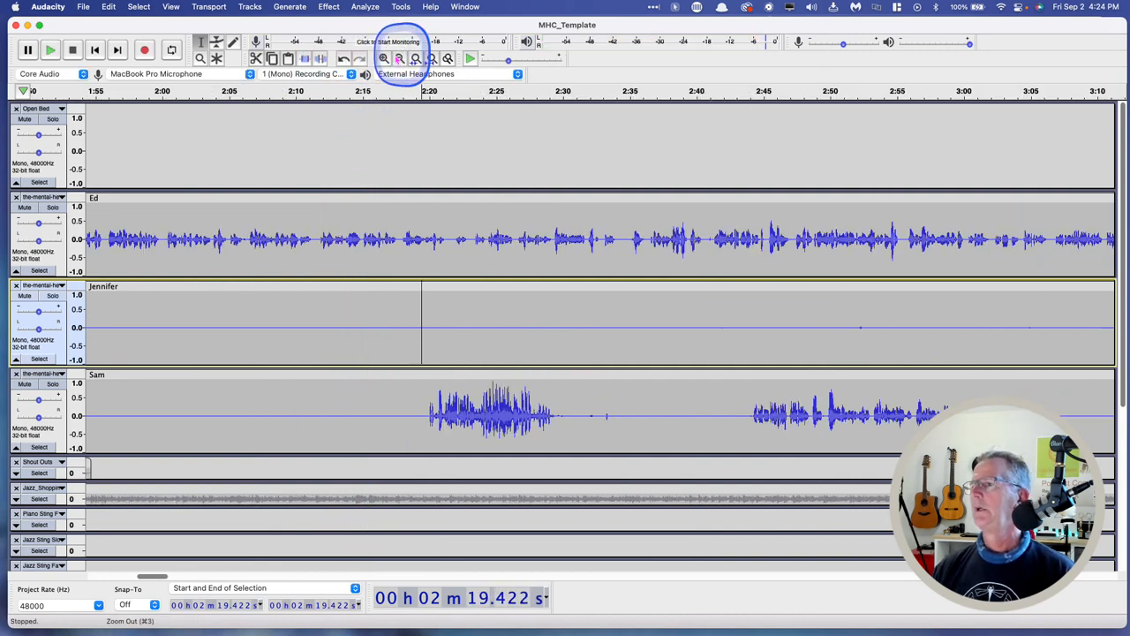
pyautogui.click(399, 57)
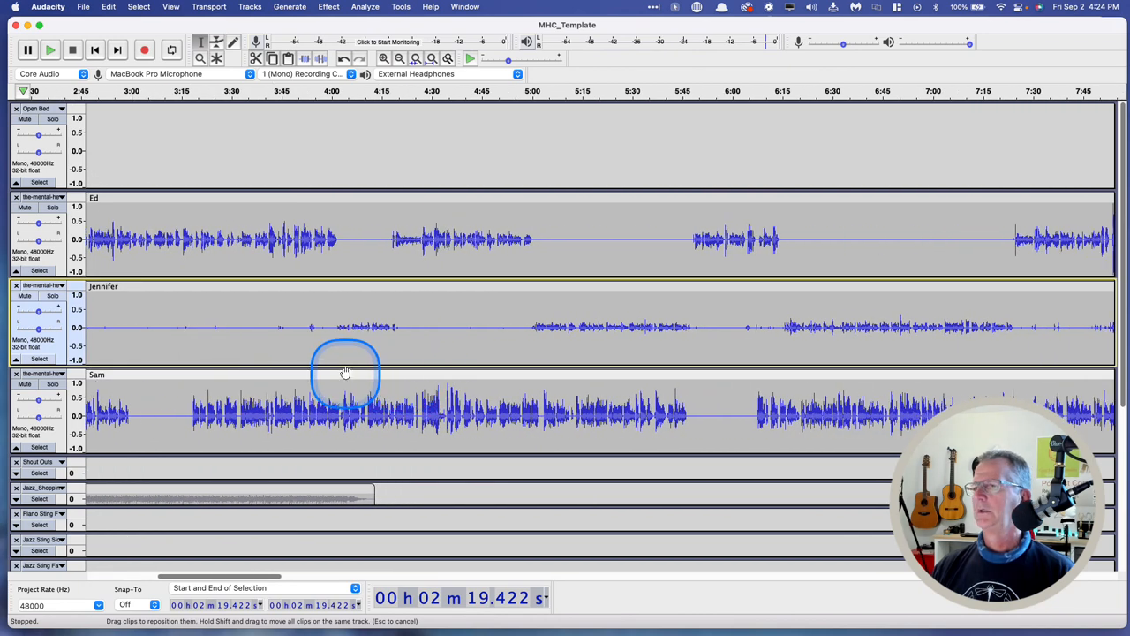
pyautogui.moveTo(344, 371); pyautogui.dragTo(620, 384)
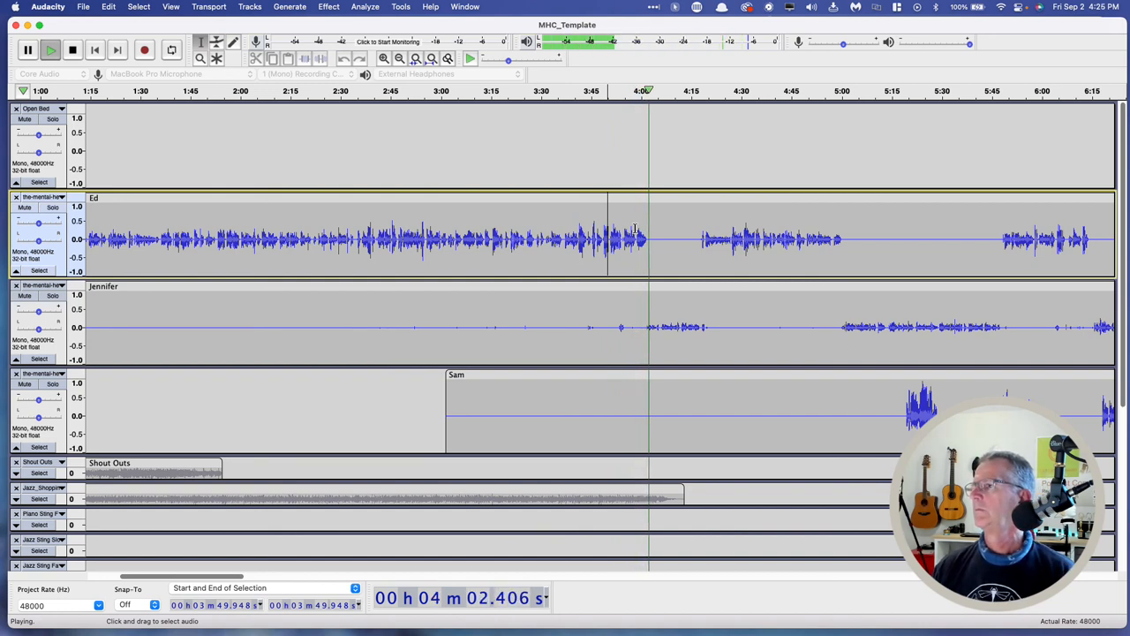
pyautogui.click(72, 50)
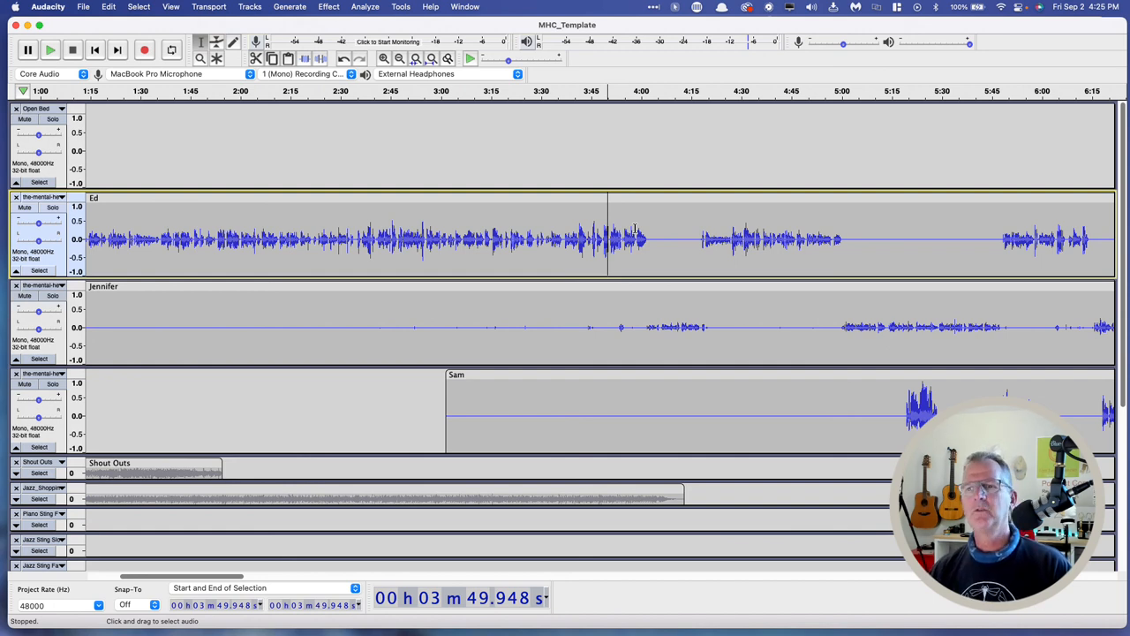
pyautogui.moveTo(751, 334)
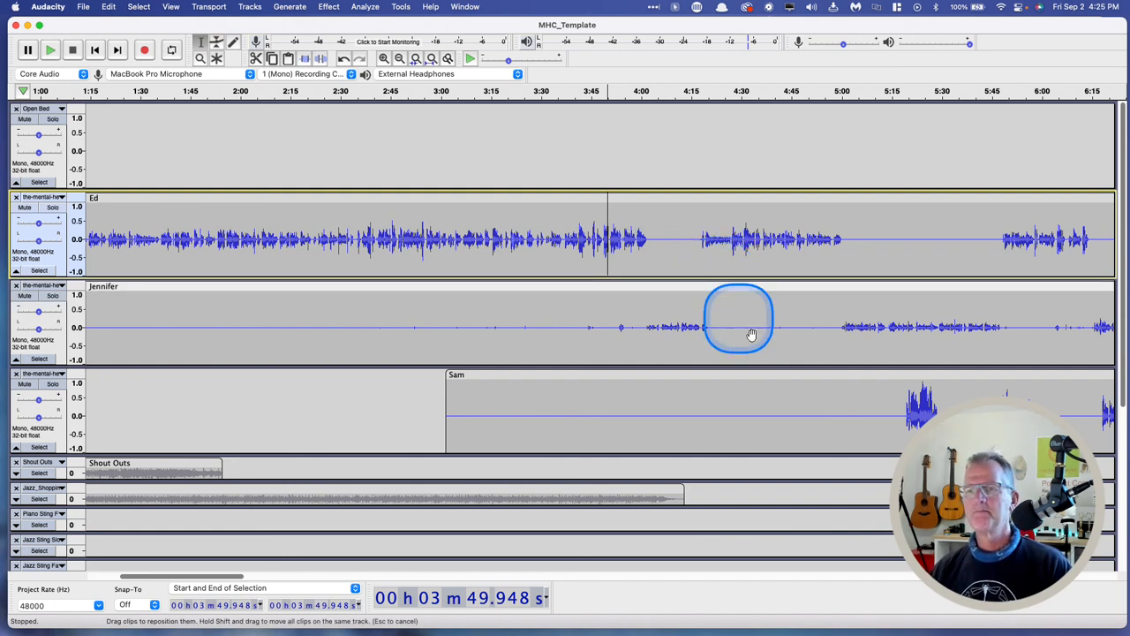